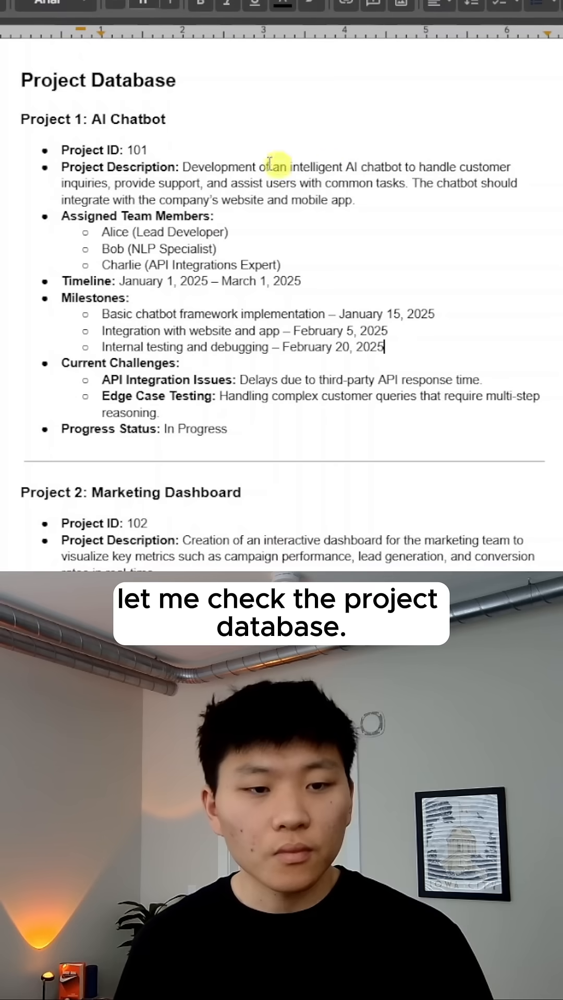
Select the Alice, Bob and Charlie lines under the AI Chatbot project's Assigned Team Members.
double_click(119, 119)
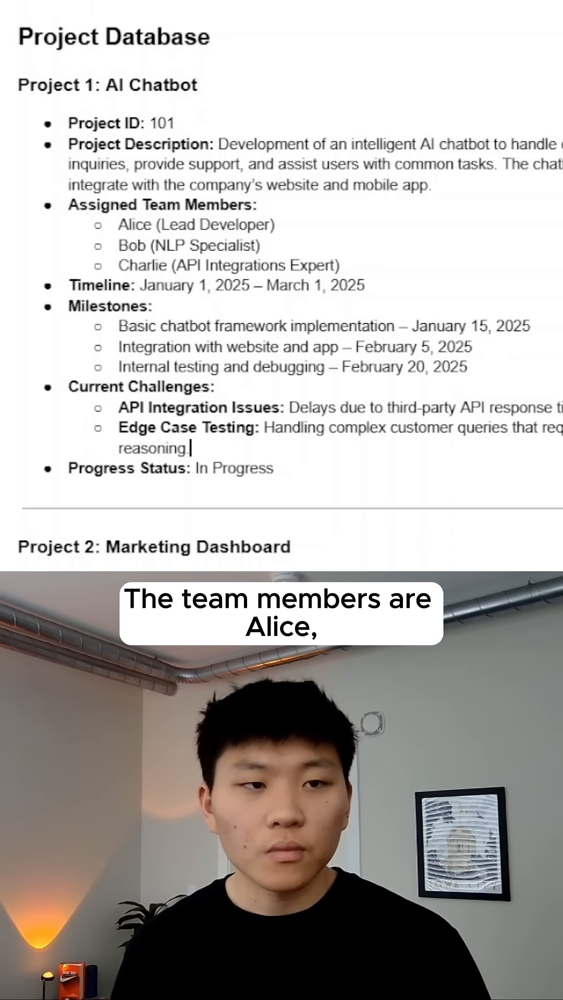
drag(118, 224, 341, 267)
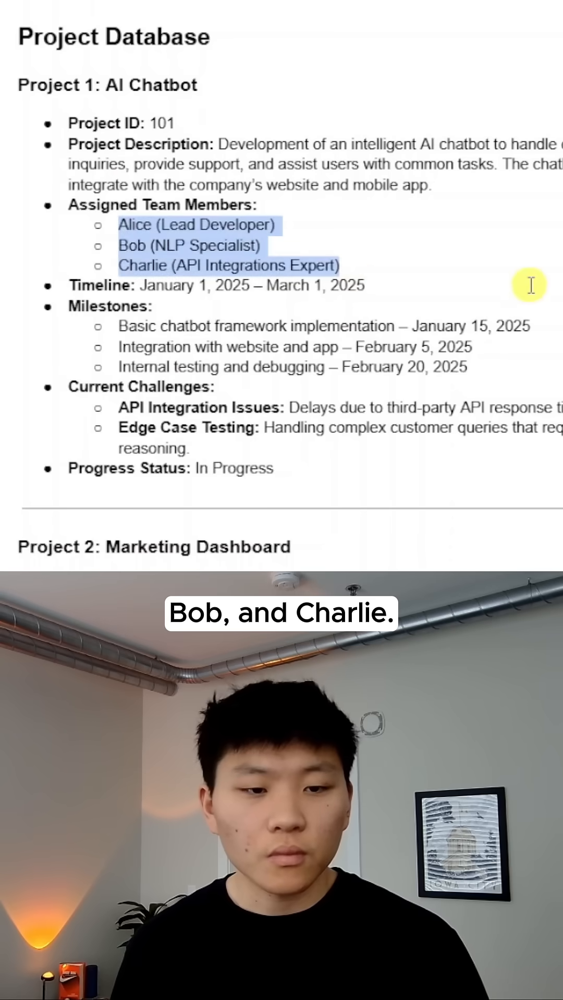